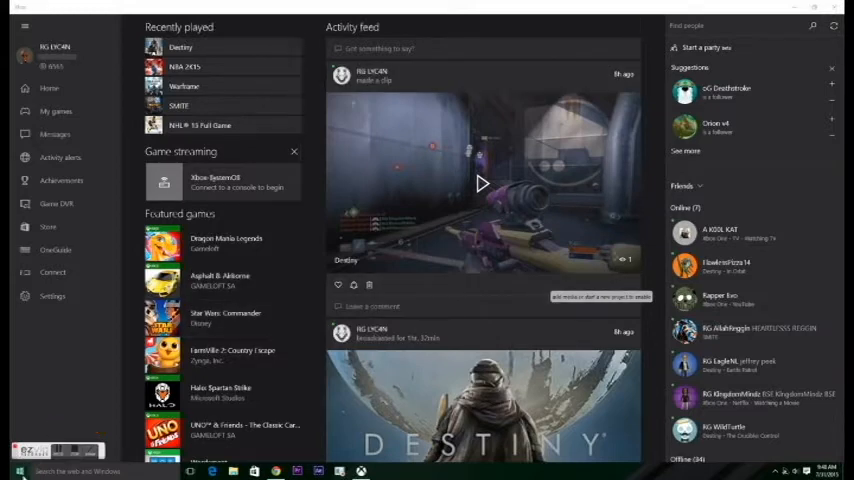
- Show Game DVR's Shared tab, previewing the latest Destiny clip among Destiny and NBA 2K15 clips
click(17, 471)
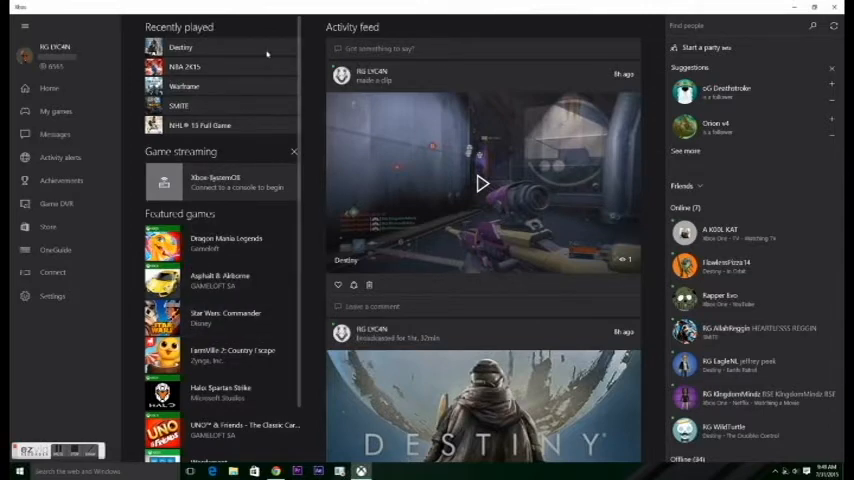
mouse_move(477, 258)
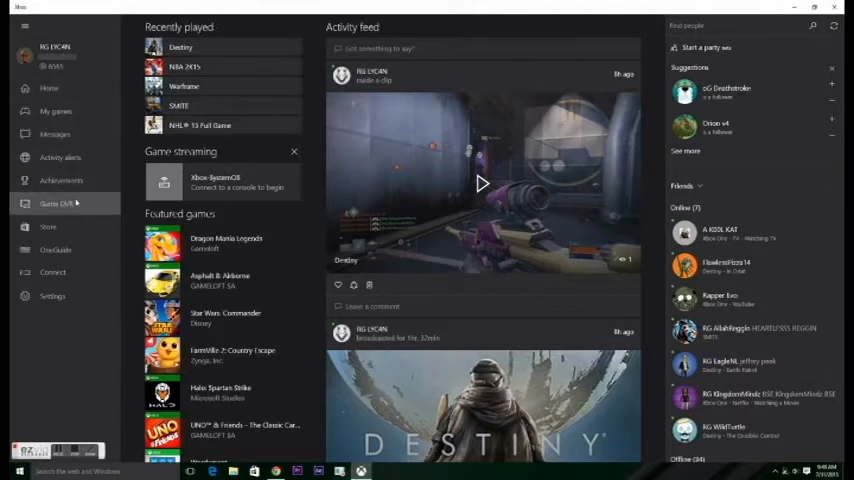
click(58, 204)
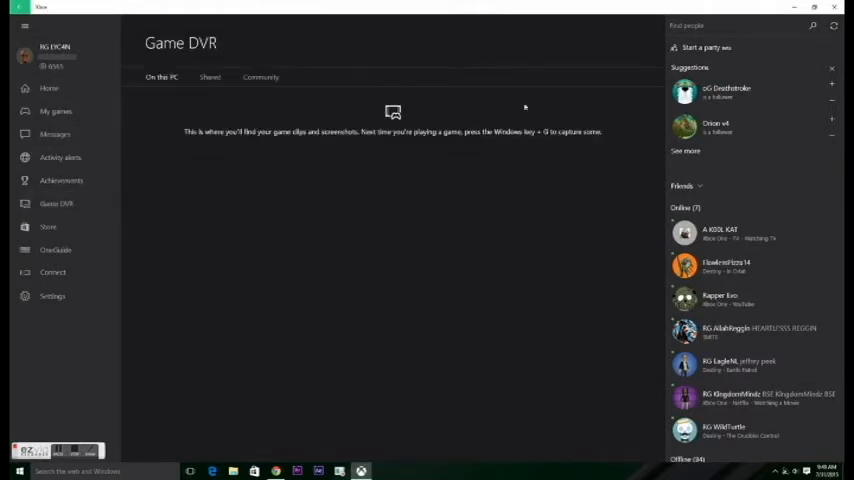
mouse_move(524, 181)
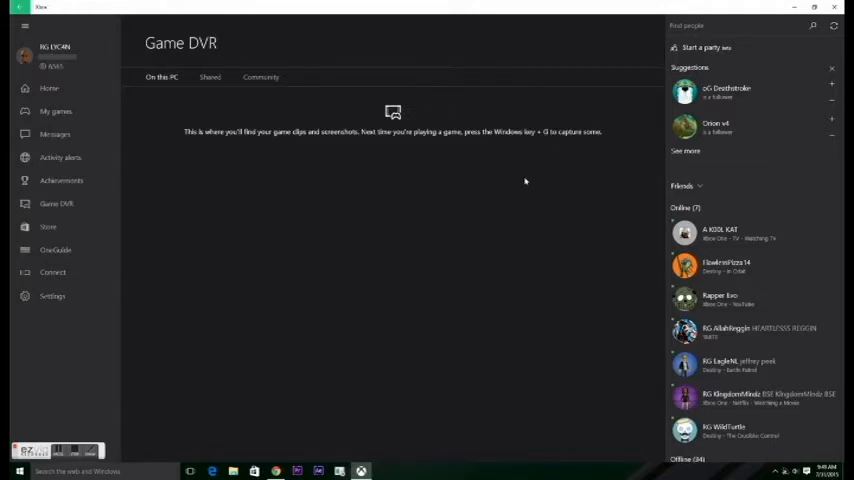
click(209, 77)
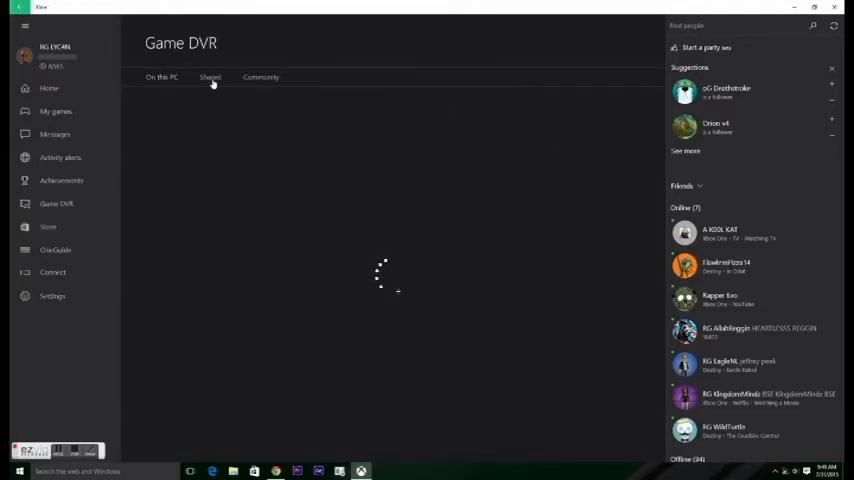
click(210, 77)
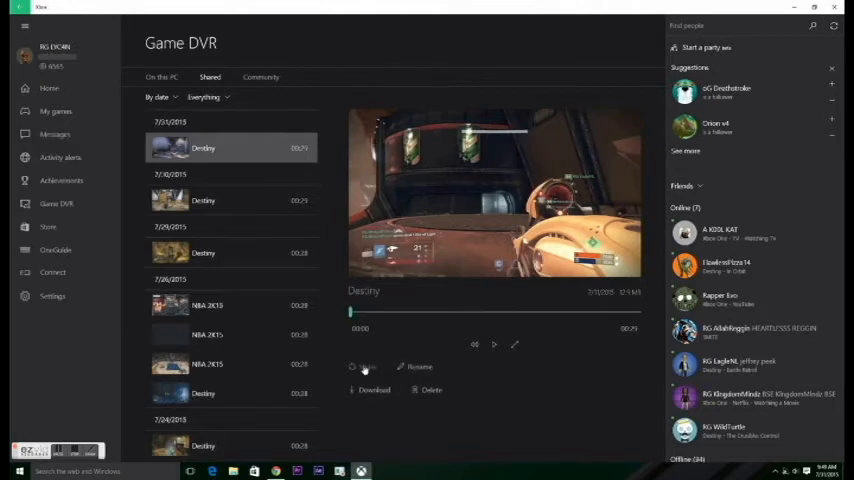
- Download the Destiny clip as Destiny.mp4 and open its Captures folder in File Explorer
click(362, 367)
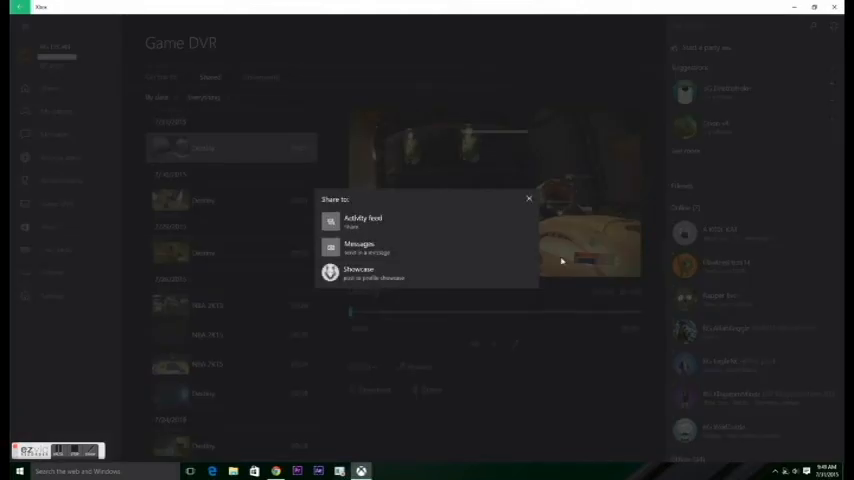
click(528, 198)
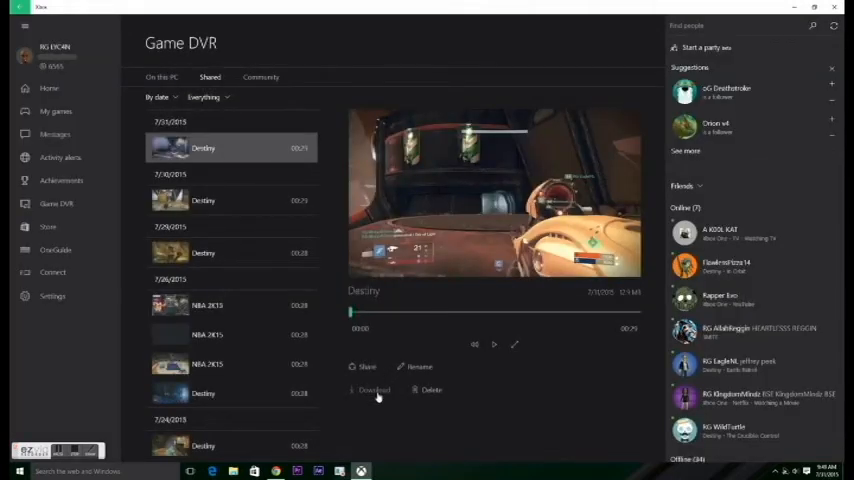
click(374, 390)
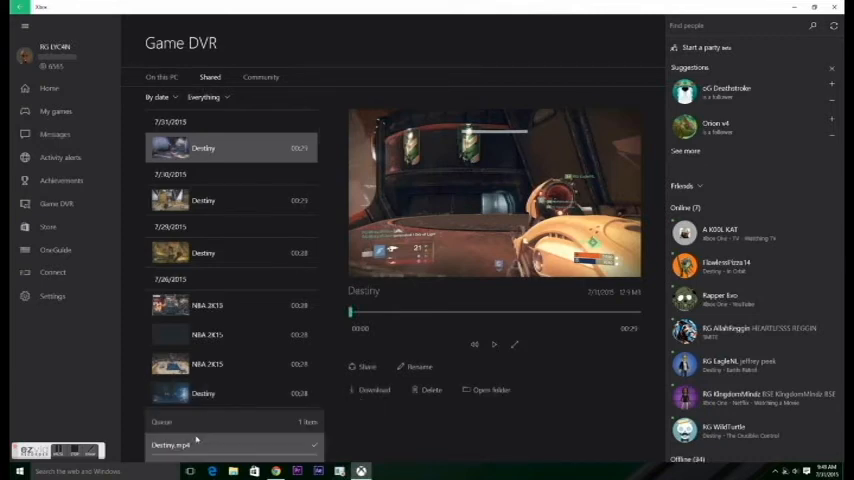
click(491, 390)
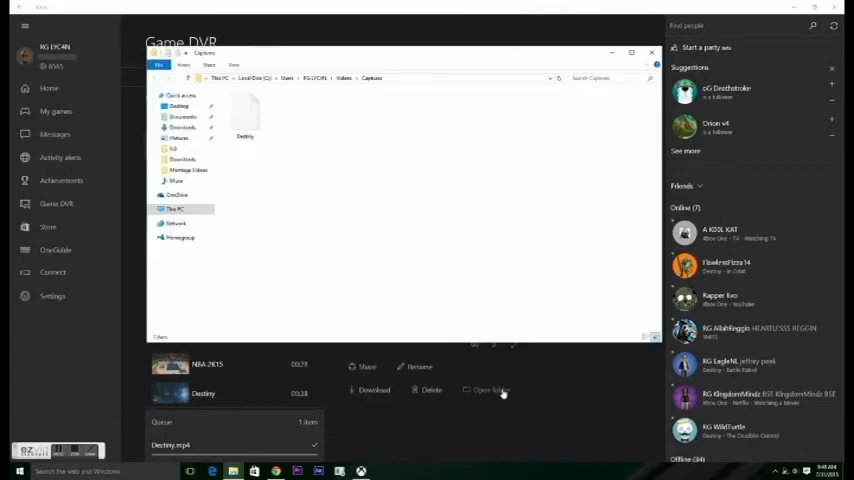